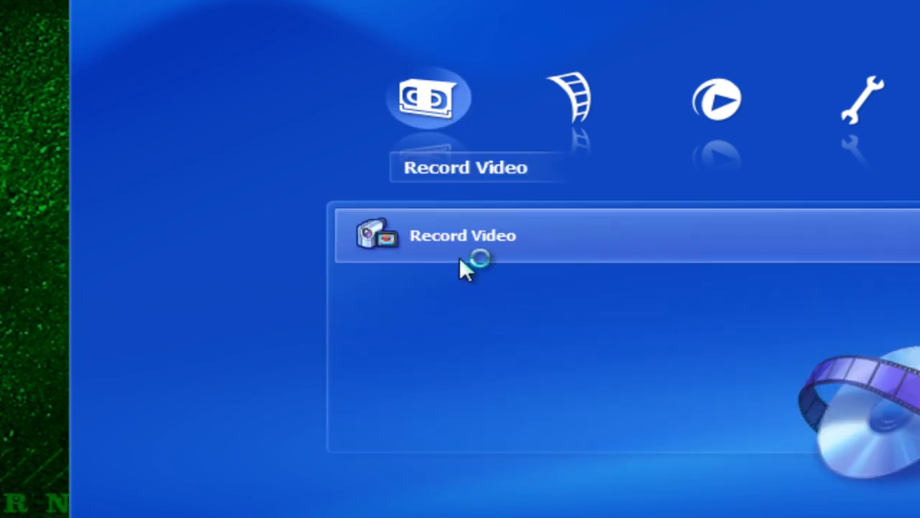
In TotalMedia Extreme, enter the video capture module and detect the HD PVR source.
left_click(463, 236)
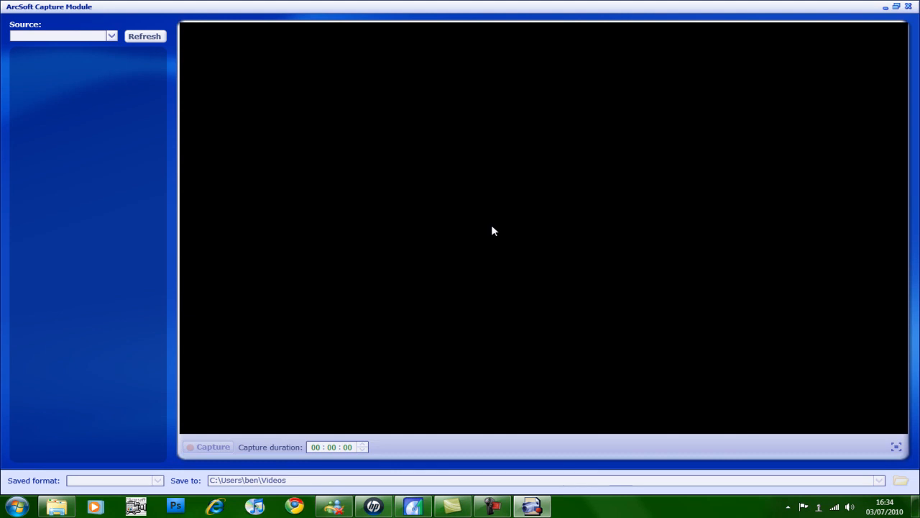
left_click(63, 35)
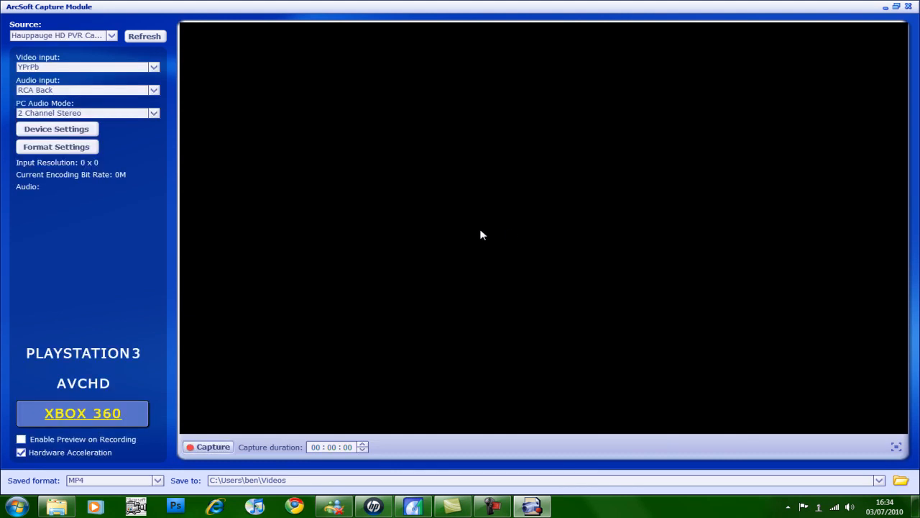
mouse_move(405, 239)
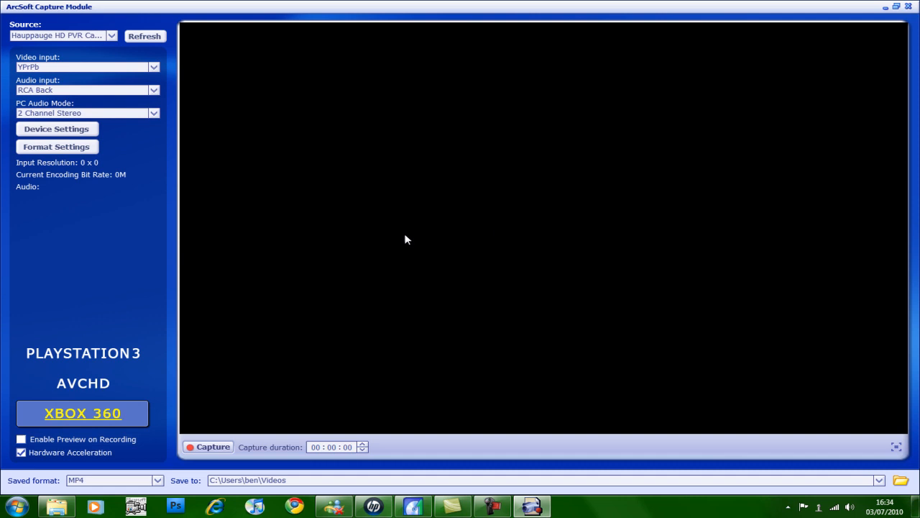
mouse_move(512, 241)
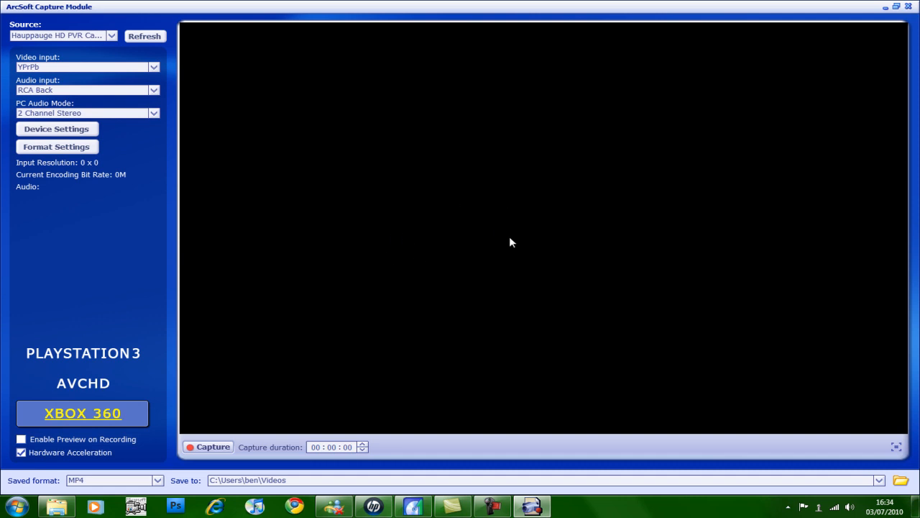
mouse_move(515, 13)
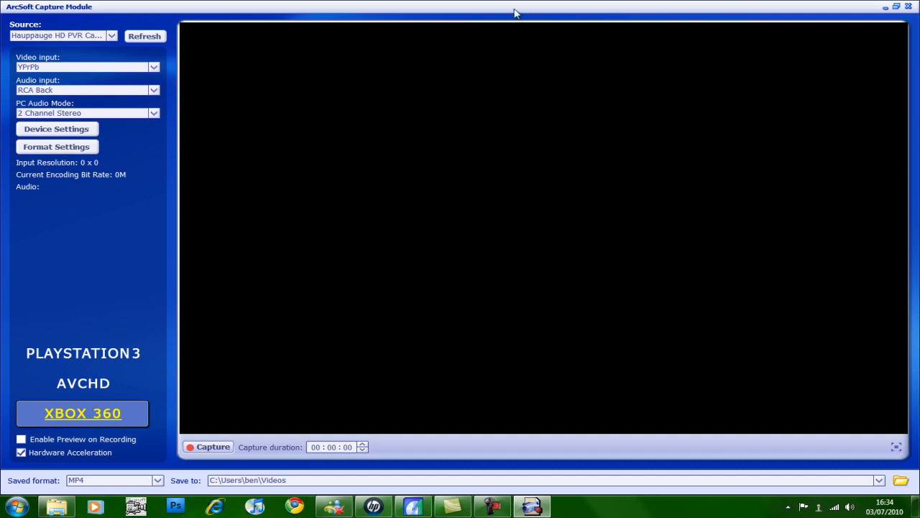
mouse_move(423, 183)
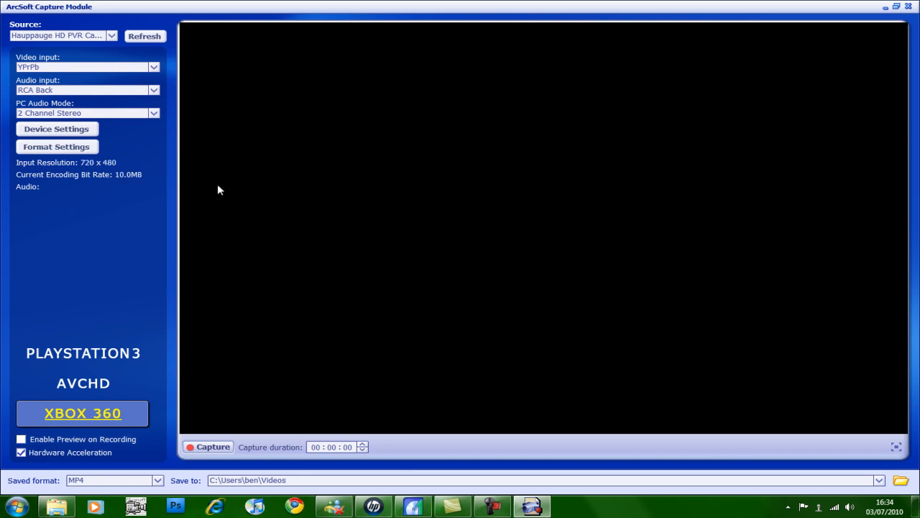
mouse_move(362, 141)
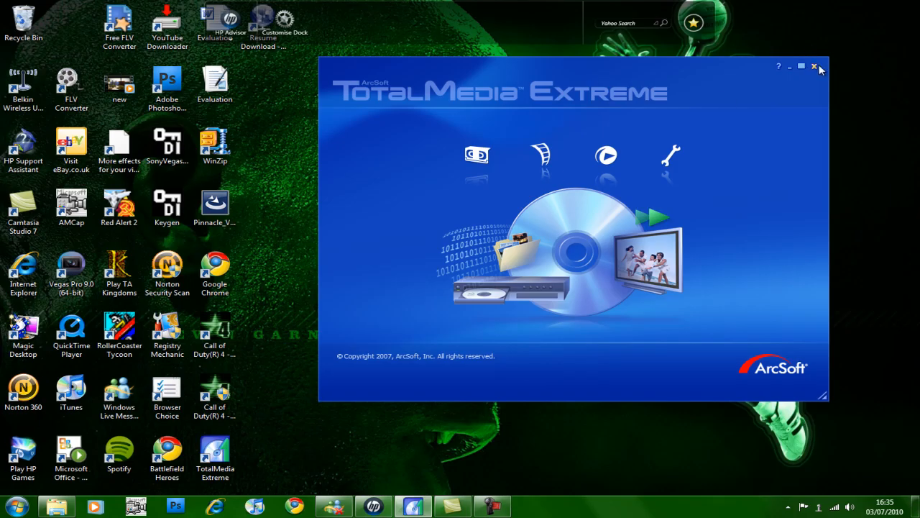
In Internet Explorer, load the saved Hauppauge HD PVR support page from Favorites.
left_click(814, 66)
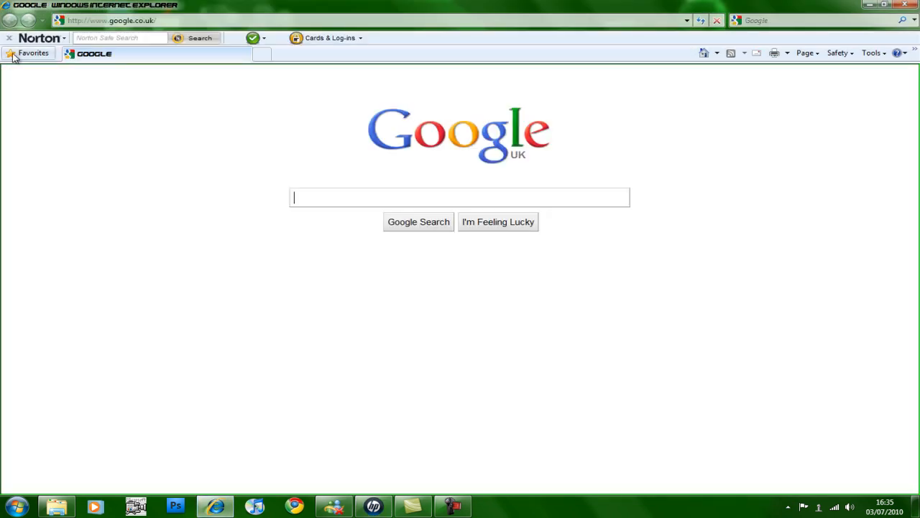
left_click(29, 52)
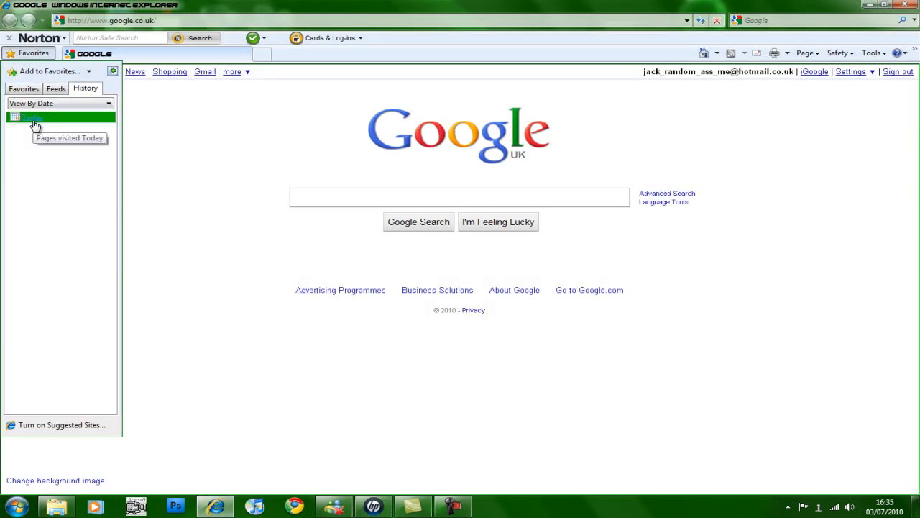
left_click(23, 88)
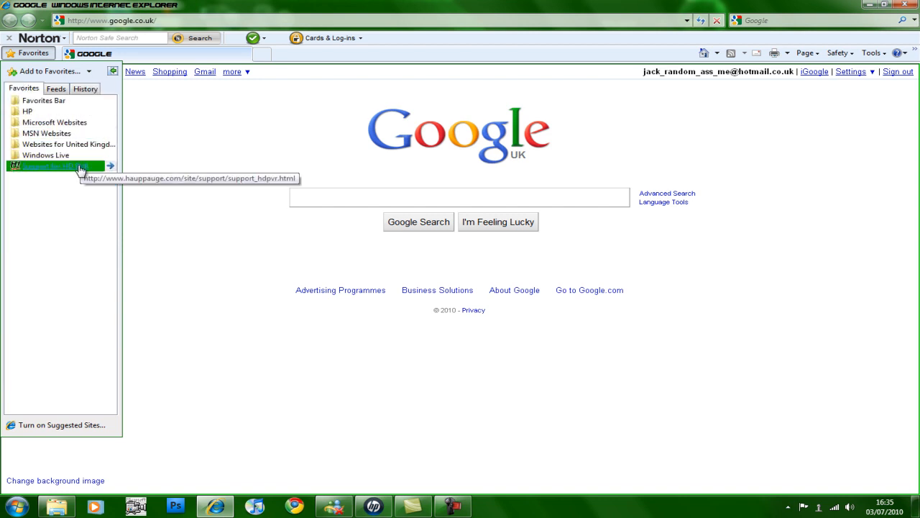
left_click(55, 167)
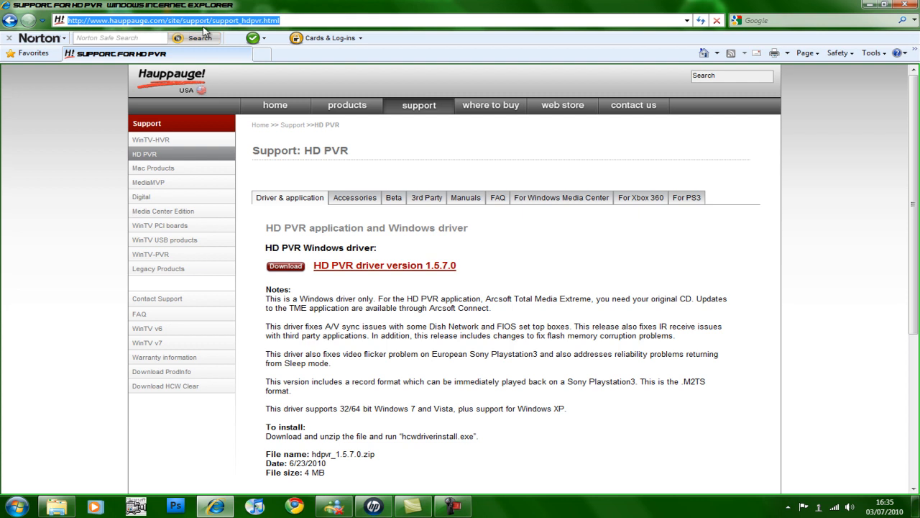
mouse_move(328, 38)
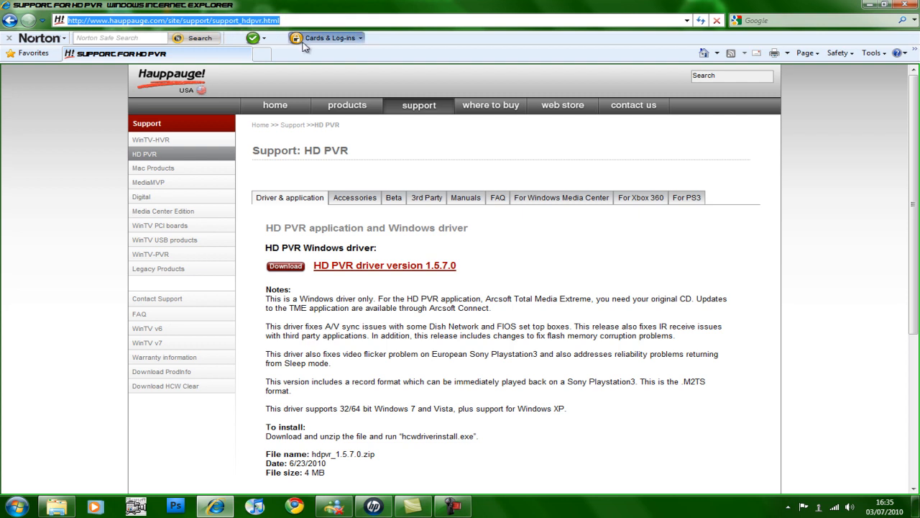
Start downloading the HD PVR driver version 1.5.7.0 from the Windows driver section.
scroll("down", 3)
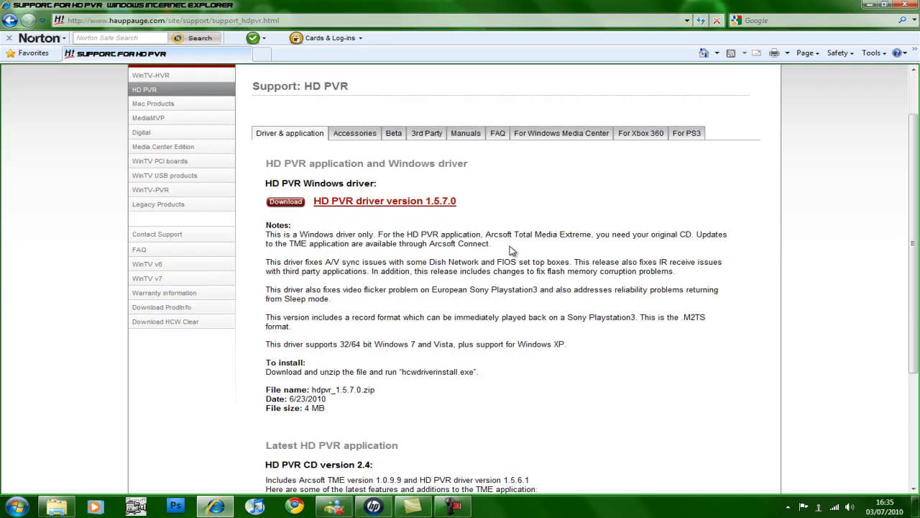
mouse_move(554, 230)
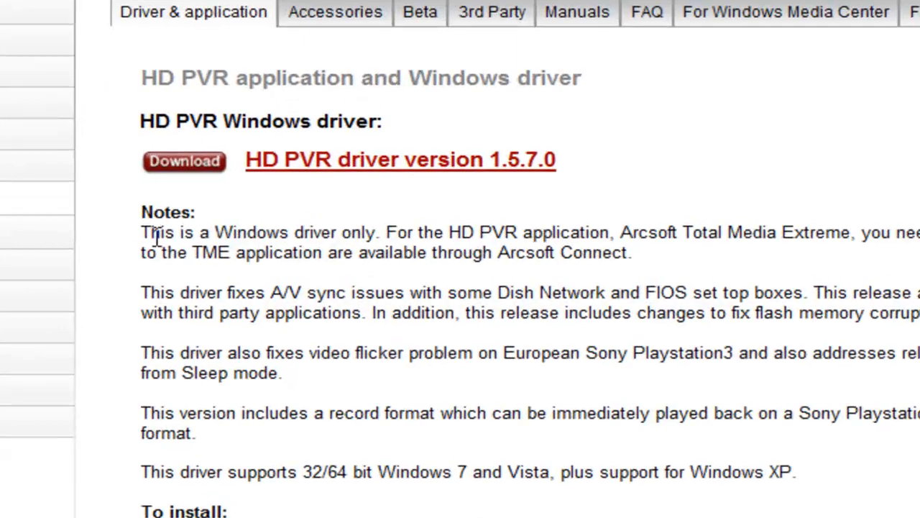
left_click_drag(141, 232, 374, 232)
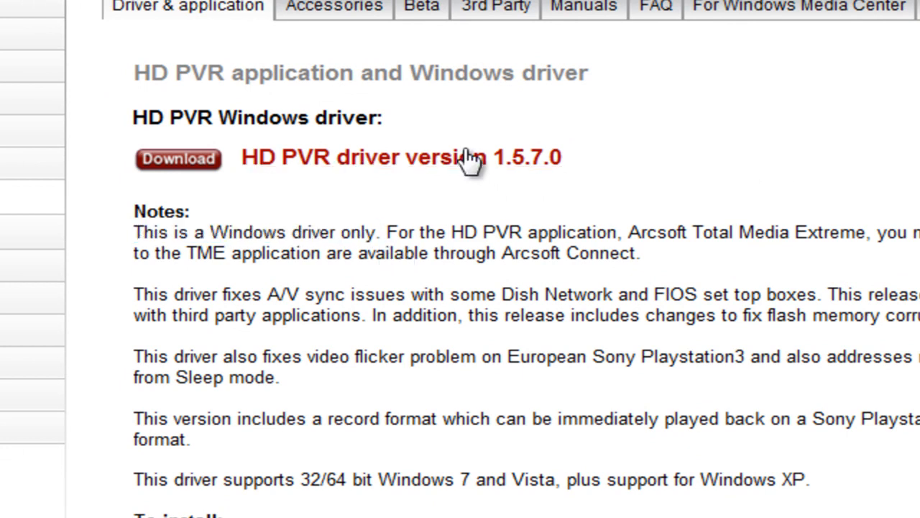
left_click(178, 158)
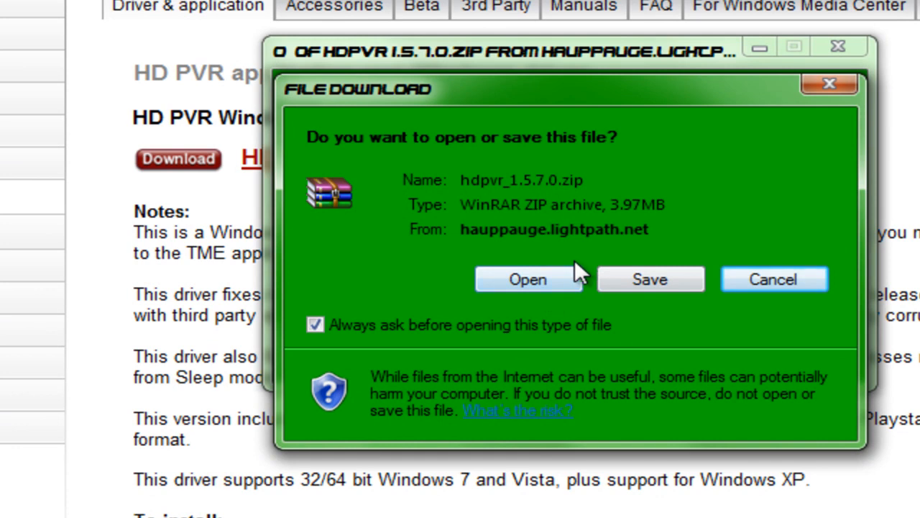
Choose to open hdpvr_1.5.7.0.zip after download and allow it to launch in WinRAR.
left_click(650, 279)
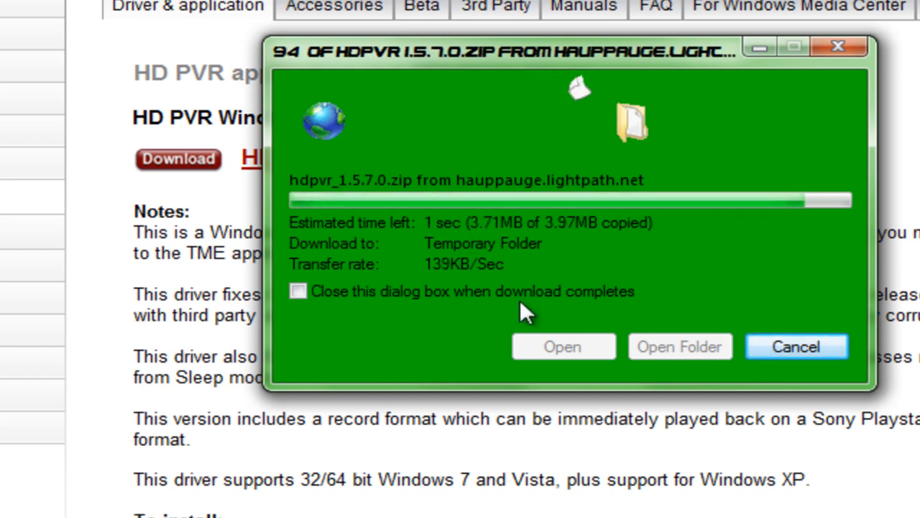
left_click(562, 345)
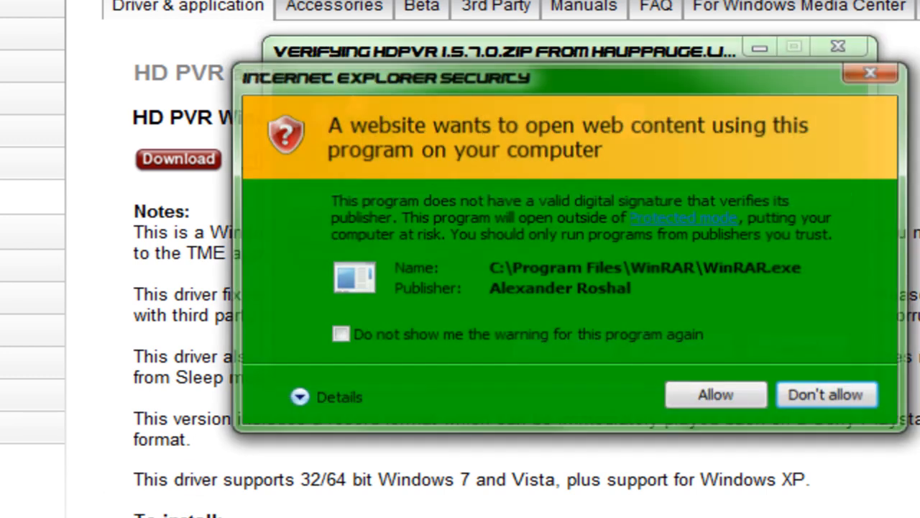
left_click(715, 394)
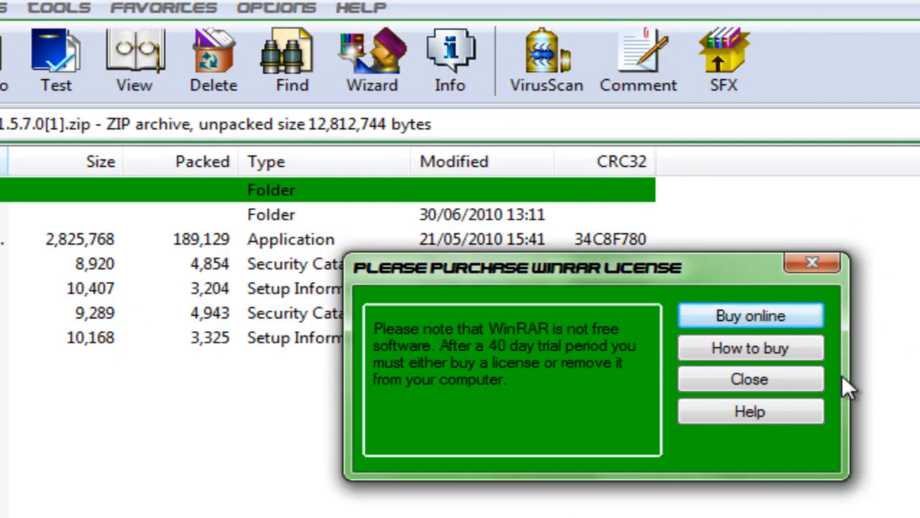
Dismiss the WinRAR license reminder, select HcwDriverInstall, and close the archive window.
left_click(750, 380)
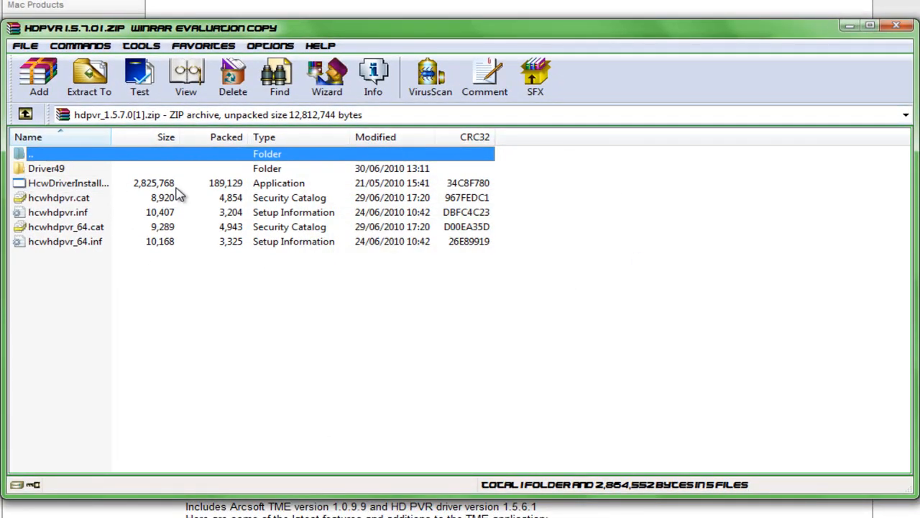
left_click(69, 183)
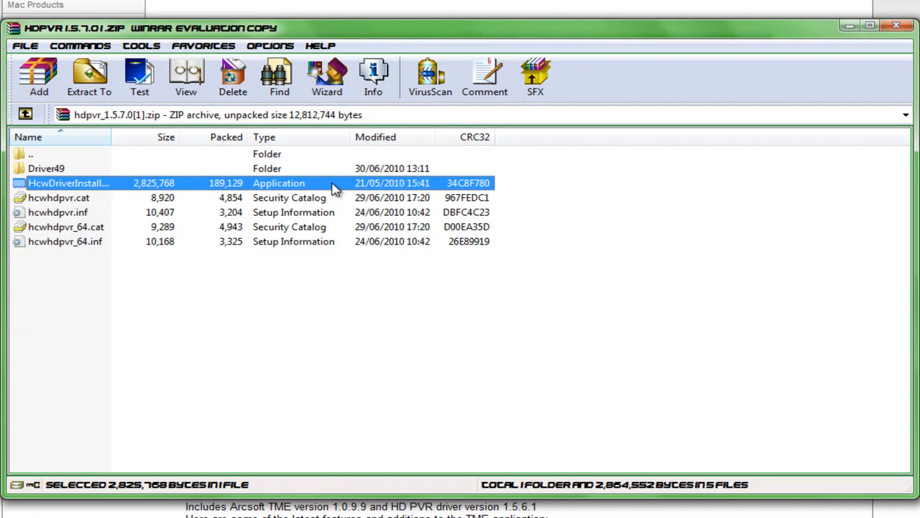
mouse_move(281, 153)
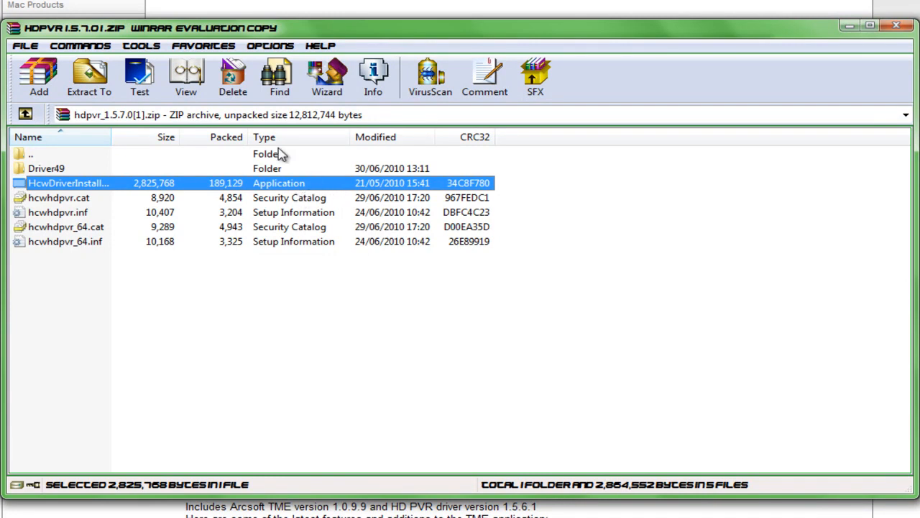
mouse_move(241, 187)
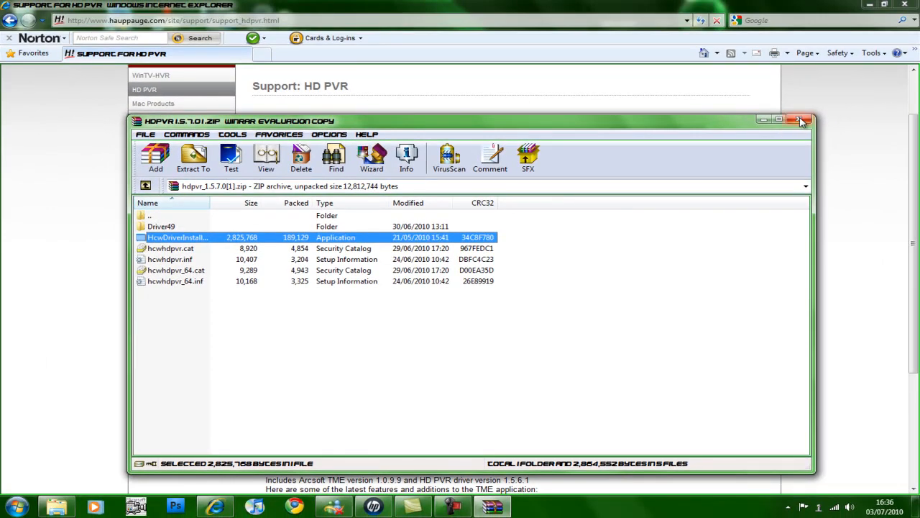
left_click(801, 121)
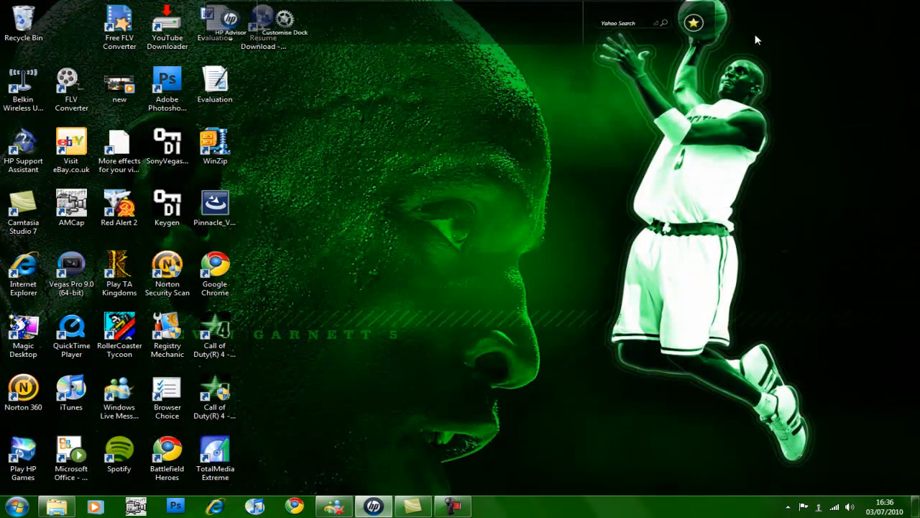
mouse_move(434, 463)
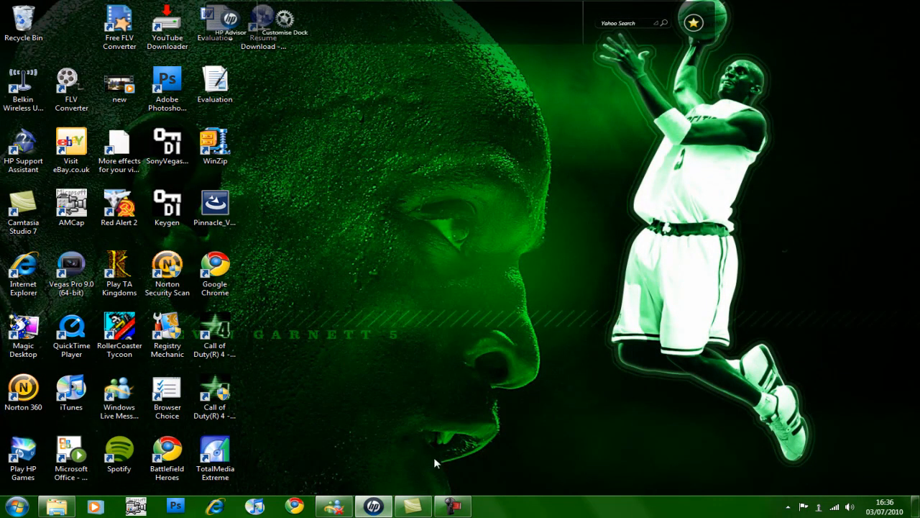